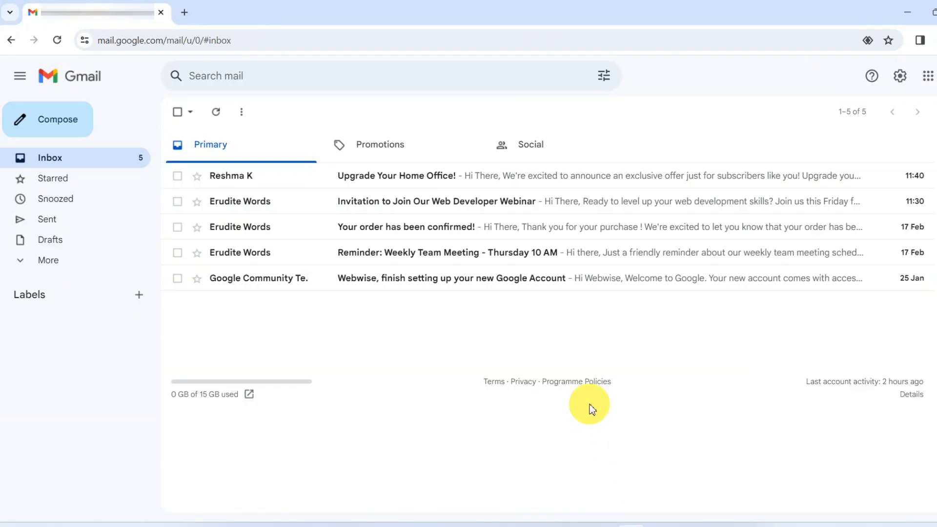
{"action": "mouse_move", "coordinate": [615, 432]}
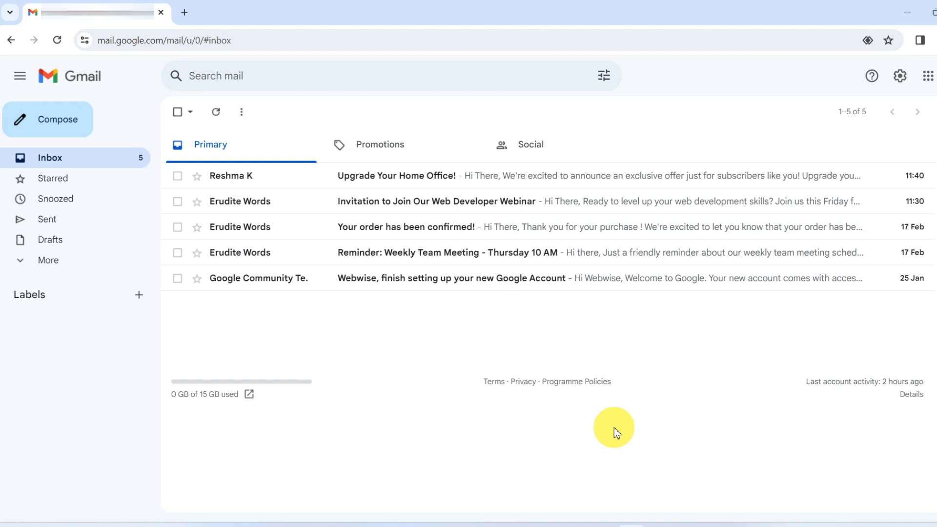
{"action": "mouse_move", "coordinate": [406, 378]}
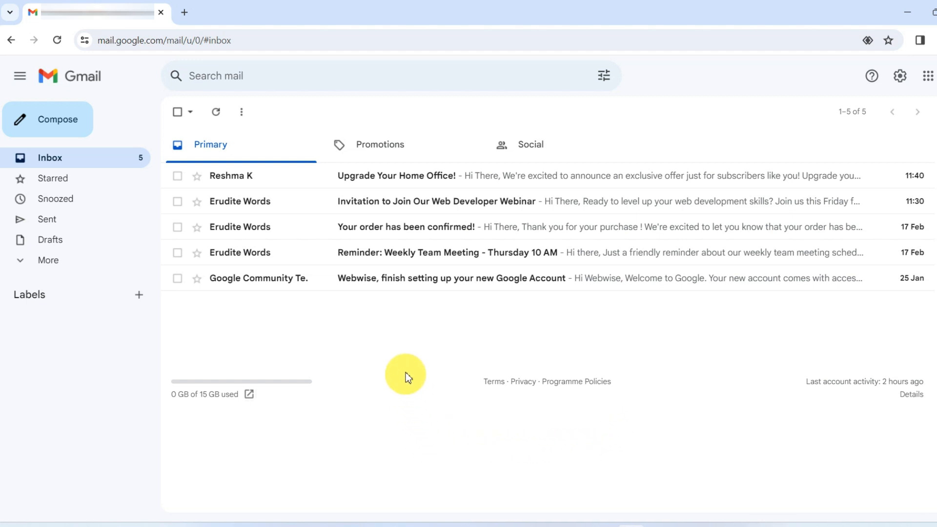
{"action": "mouse_move", "coordinate": [413, 372]}
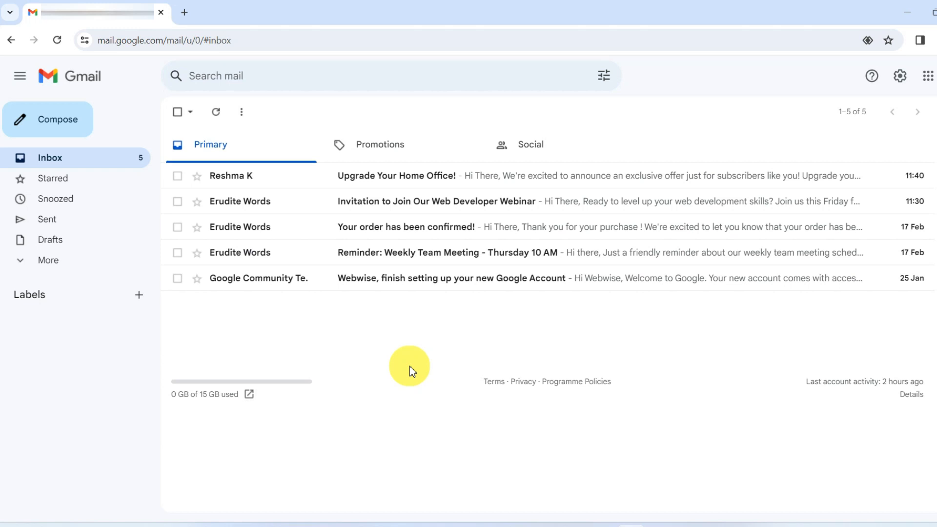
- Expand the sidebar folder list and open the Bin with its three deleted conversations
{"action": "left_click", "coordinate": [47, 260]}
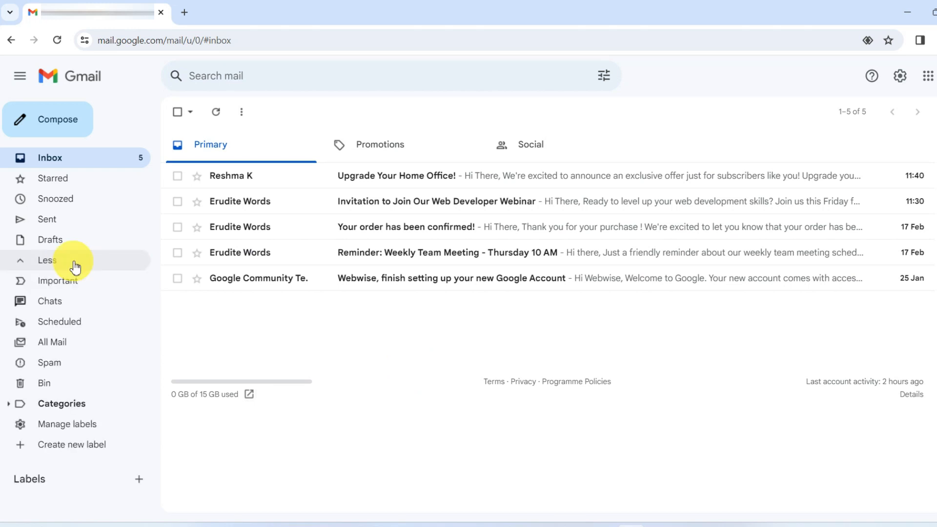
{"action": "mouse_move", "coordinate": [55, 376]}
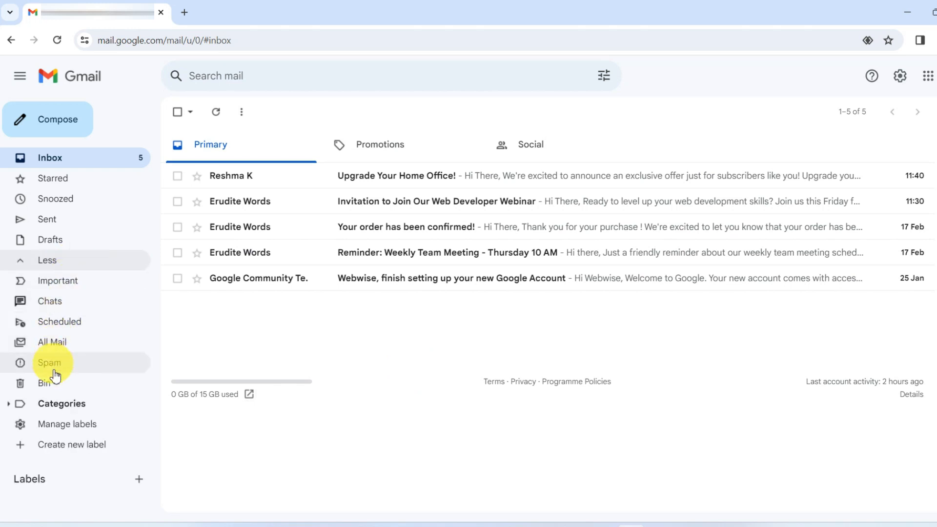
{"action": "left_click", "coordinate": [43, 383]}
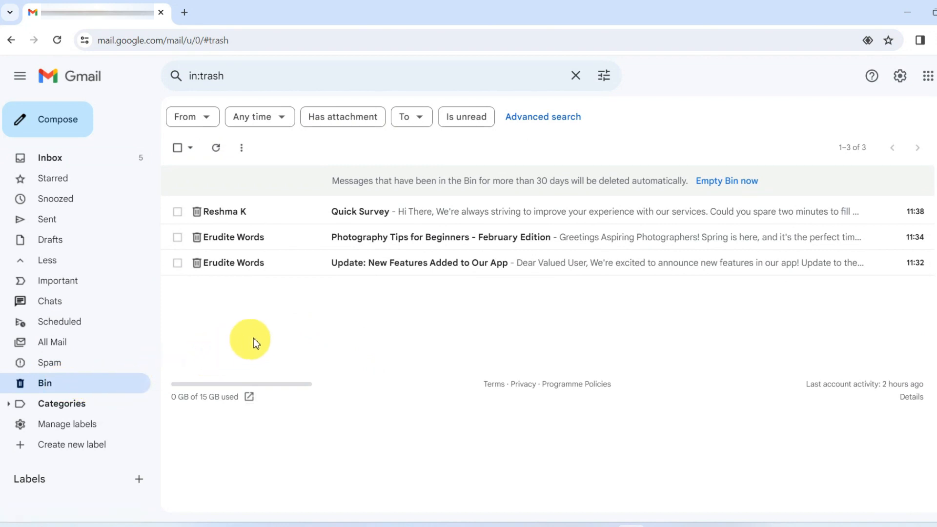
{"action": "mouse_move", "coordinate": [288, 304]}
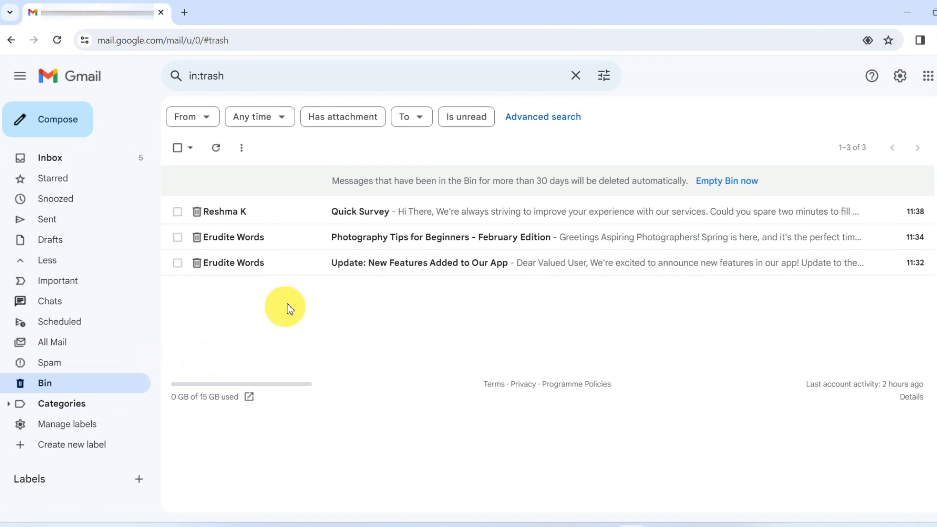
{"action": "mouse_move", "coordinate": [340, 335]}
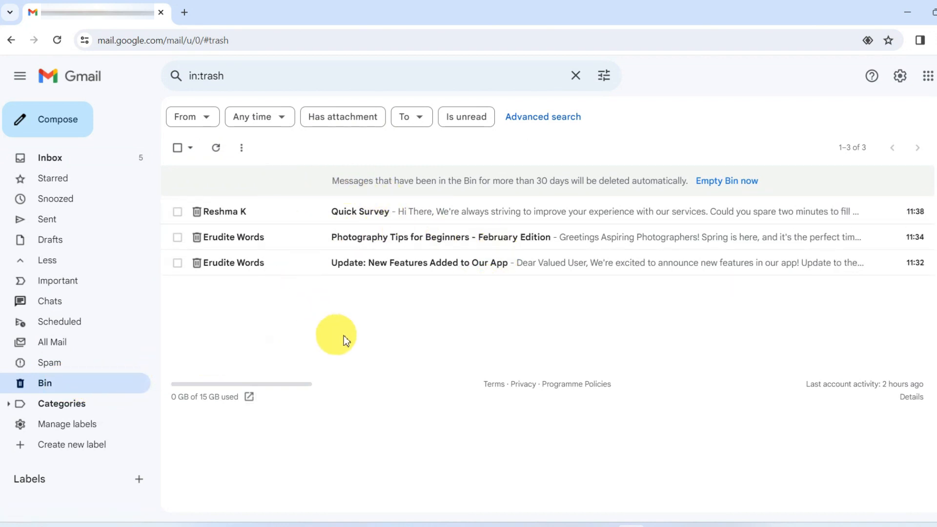
{"action": "mouse_move", "coordinate": [583, 315]}
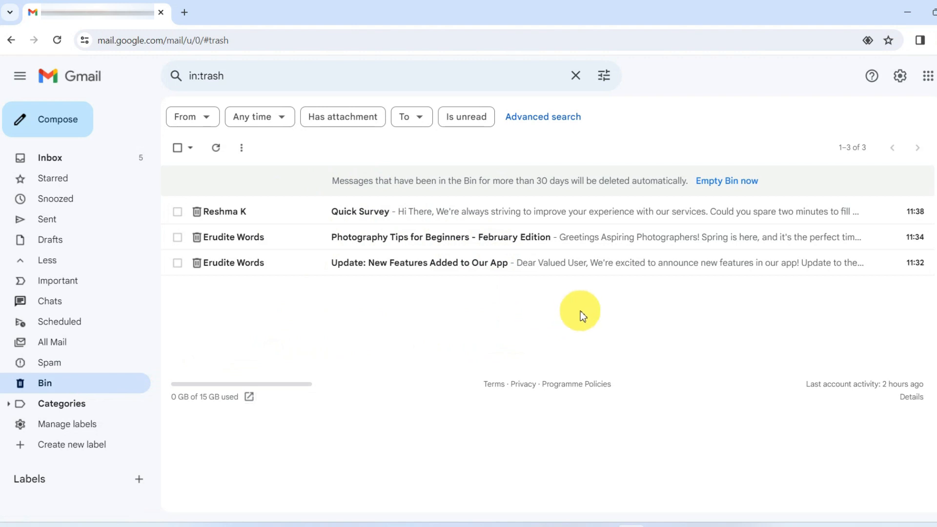
{"action": "mouse_move", "coordinate": [391, 320]}
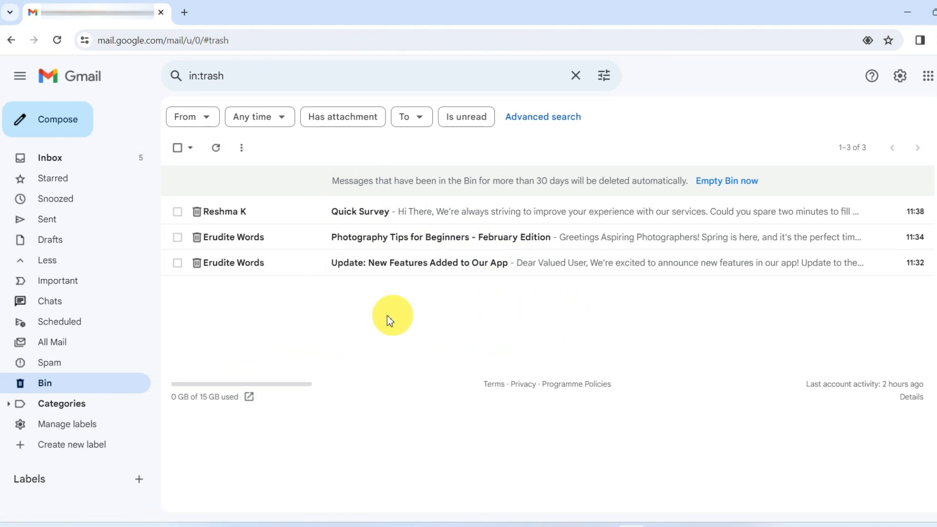
- Select all three Bin conversations and delete them forever
{"action": "left_click", "coordinate": [178, 147]}
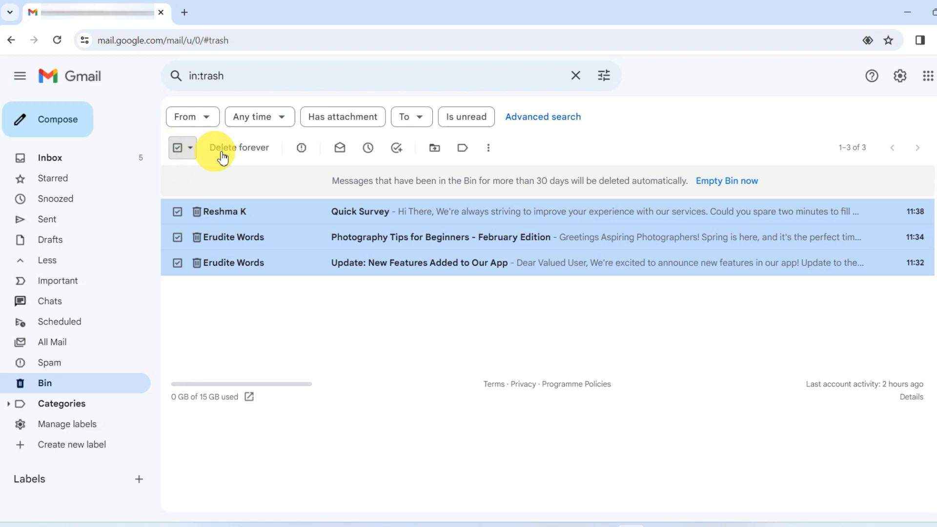
{"action": "left_click", "coordinate": [238, 147]}
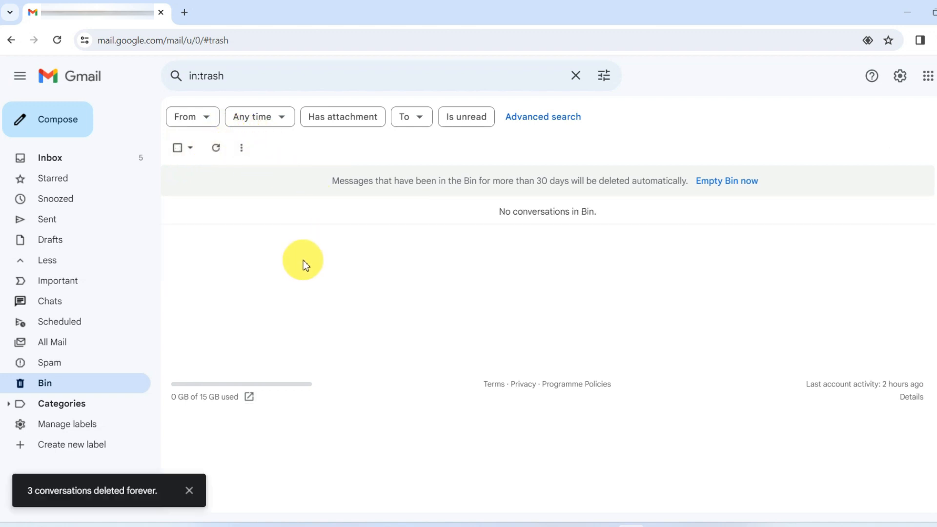
{"action": "mouse_move", "coordinate": [316, 258]}
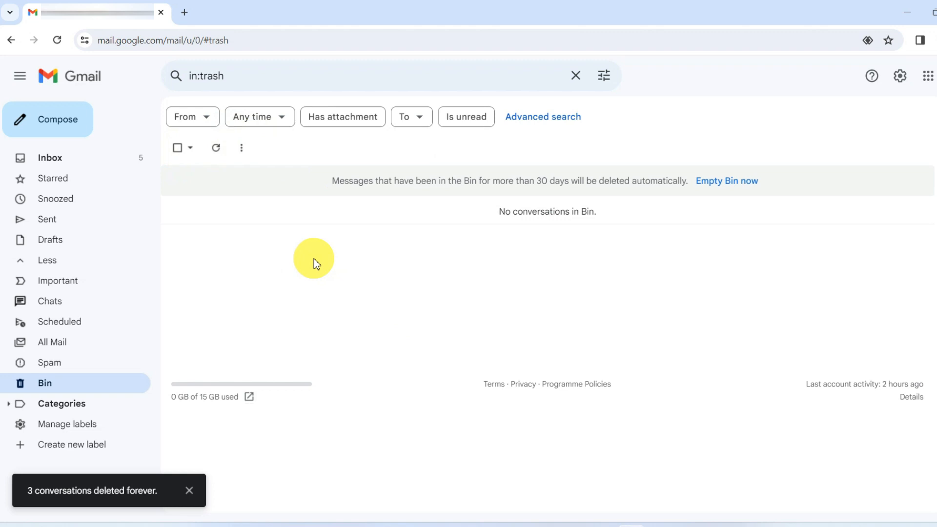
{"action": "mouse_move", "coordinate": [310, 265]}
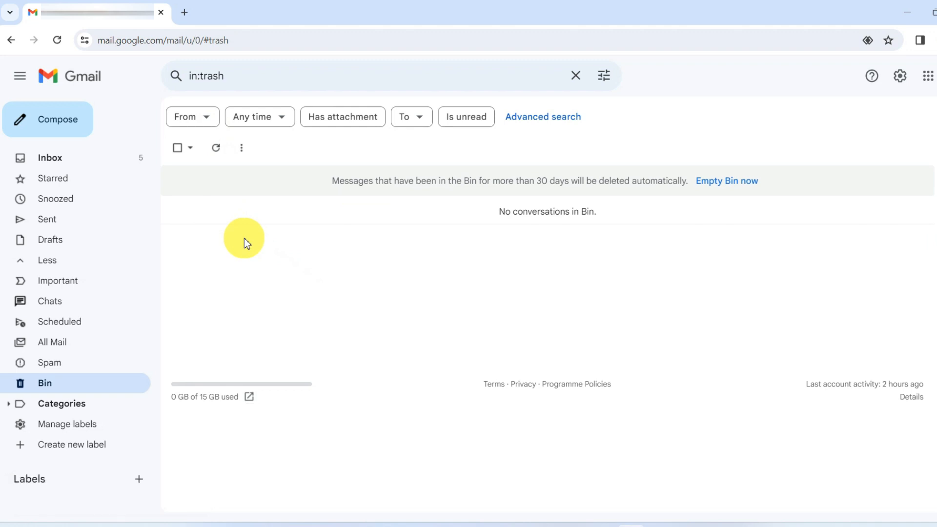
{"action": "mouse_move", "coordinate": [227, 207]}
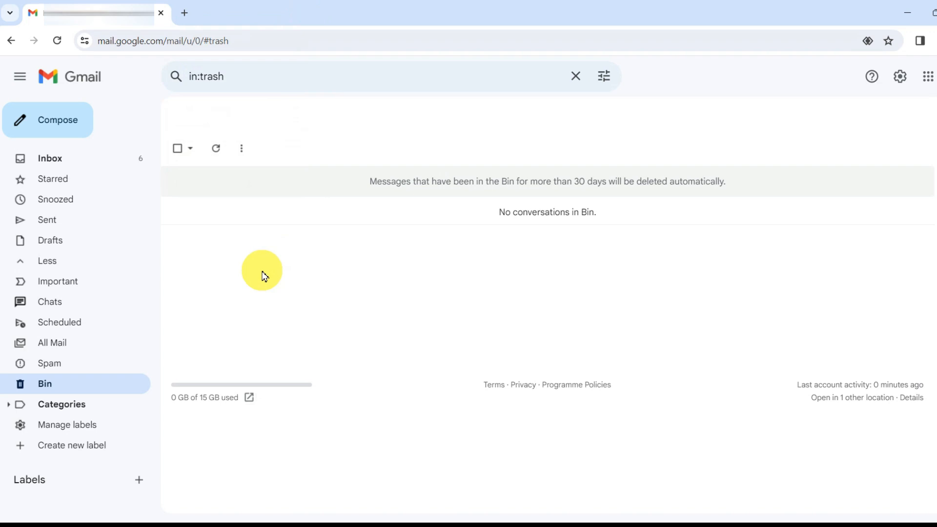
{"action": "mouse_move", "coordinate": [394, 315]}
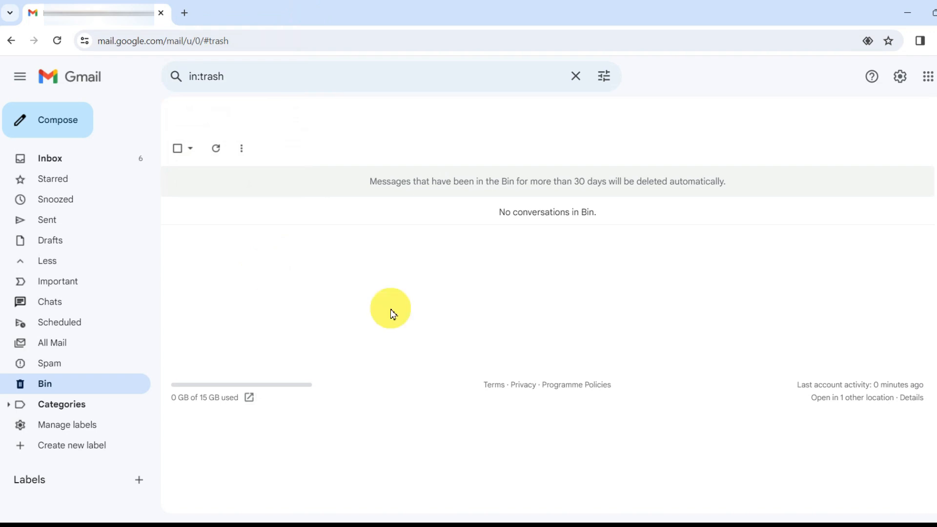
{"action": "mouse_move", "coordinate": [396, 275]}
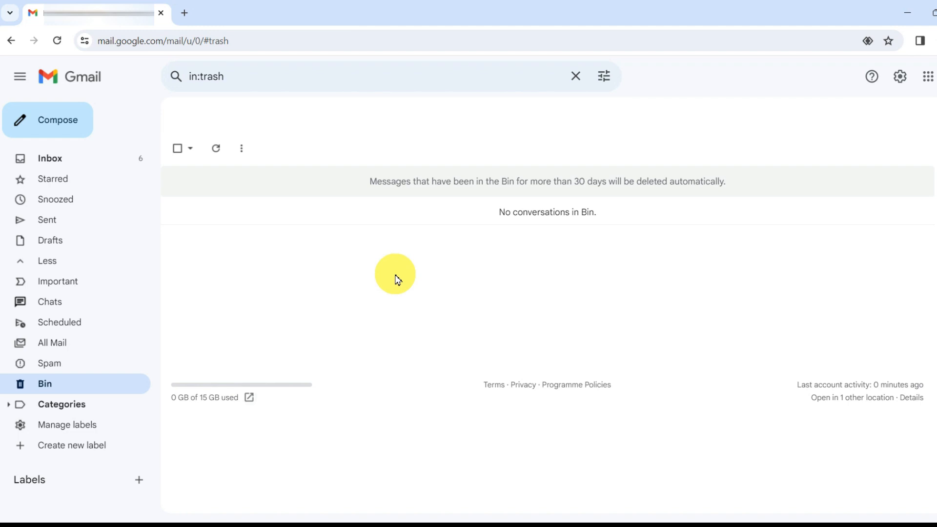
{"action": "mouse_move", "coordinate": [379, 270]}
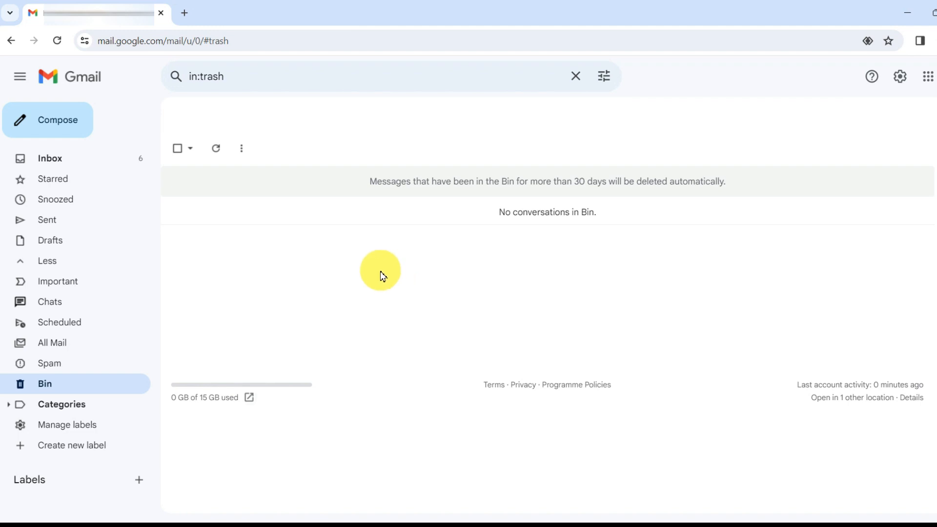
{"action": "mouse_move", "coordinate": [435, 283]}
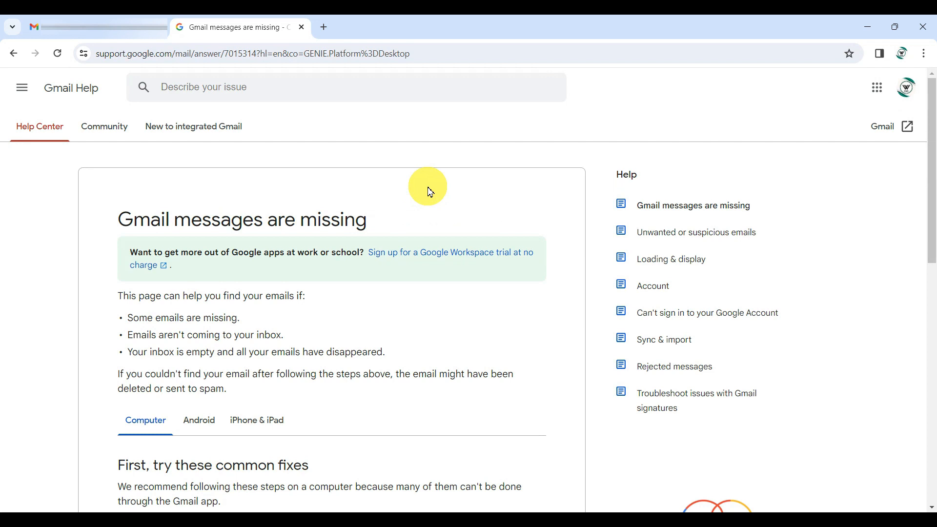
{"action": "mouse_move", "coordinate": [299, 224]}
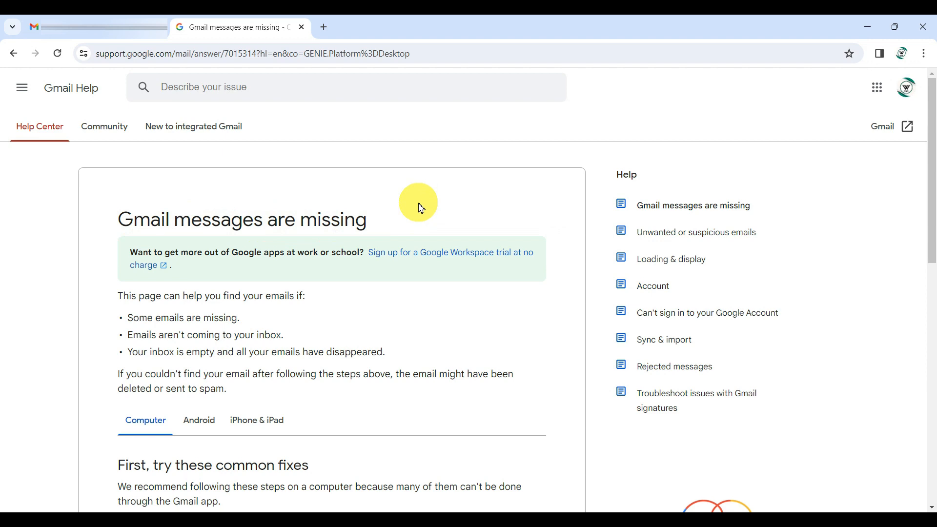
- Expand 'Most of my emails are missing' in the 'Gmail messages are missing' article
{"action": "scroll", "scroll_direction": "down", "scroll_amount": 3}
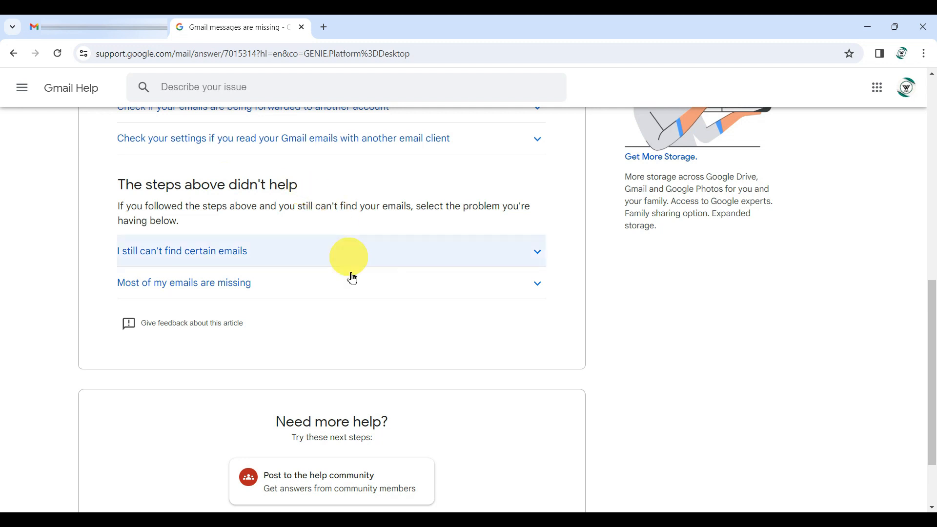
{"action": "mouse_move", "coordinate": [116, 308]}
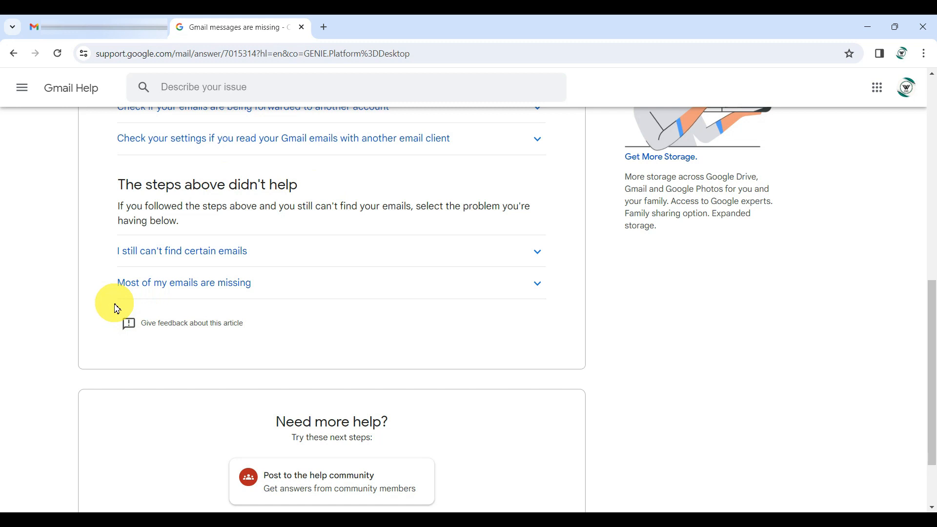
{"action": "mouse_move", "coordinate": [489, 299]}
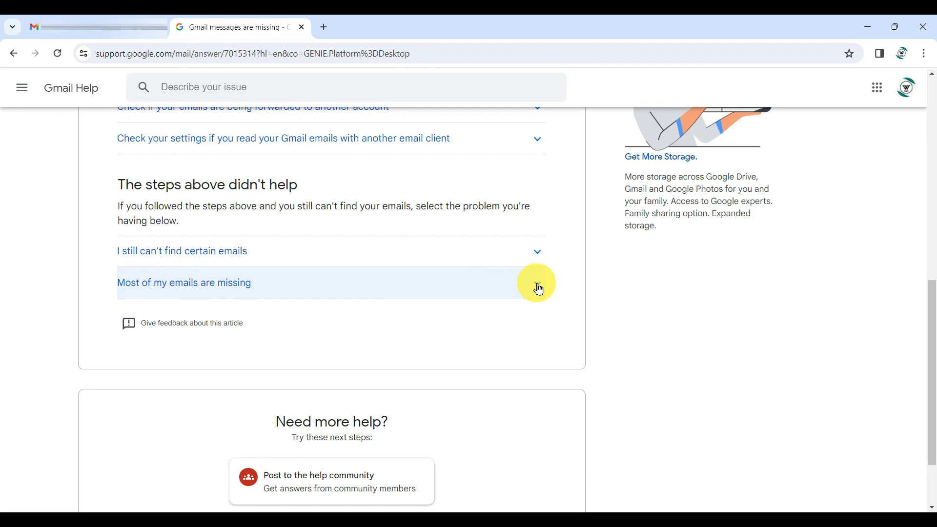
{"action": "left_click", "coordinate": [184, 283]}
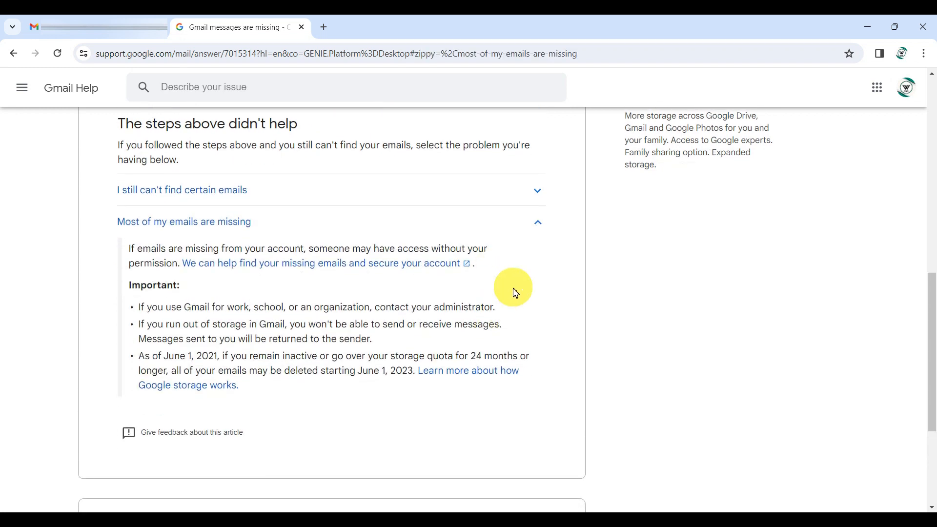
{"action": "mouse_move", "coordinate": [442, 294]}
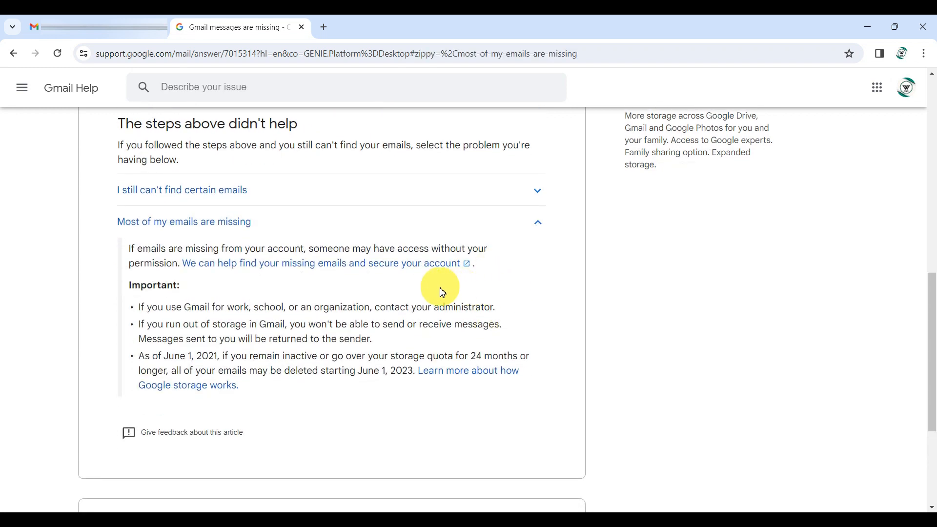
{"action": "mouse_move", "coordinate": [317, 269]}
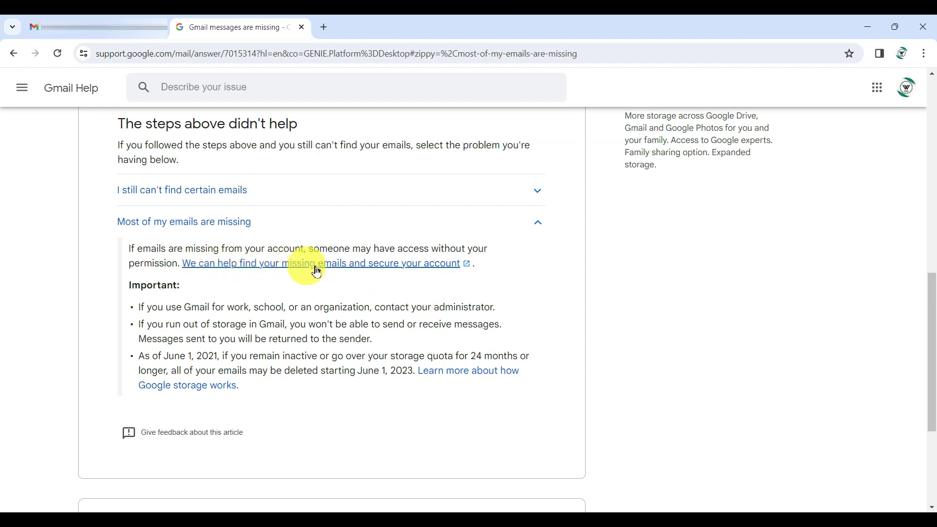
{"action": "mouse_move", "coordinate": [371, 269]}
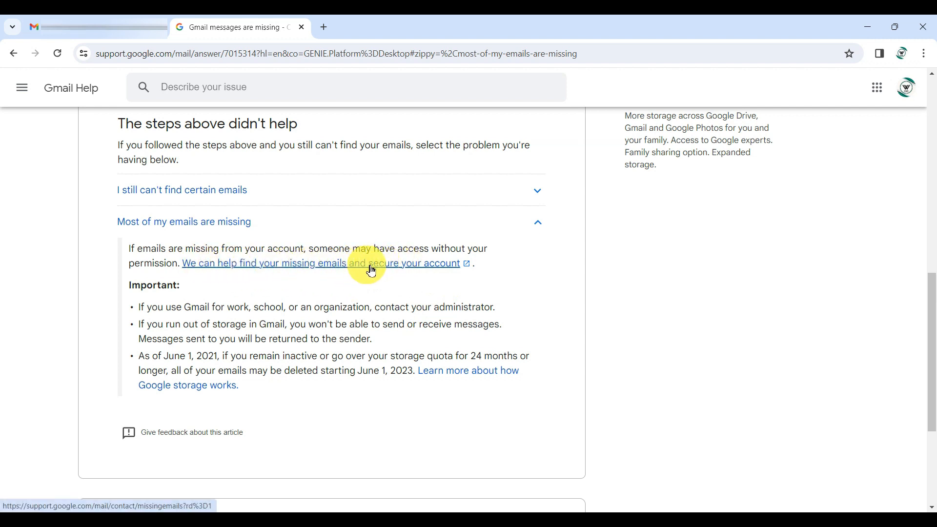
{"action": "mouse_move", "coordinate": [336, 270]}
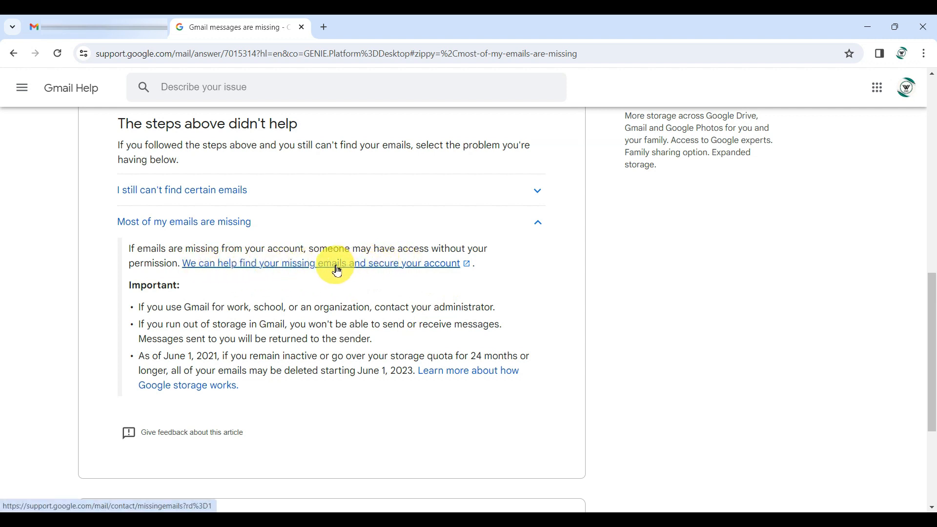
- Launch the missing-emails recovery tool and confirm the account to run the recovery
{"action": "left_click", "coordinate": [332, 263]}
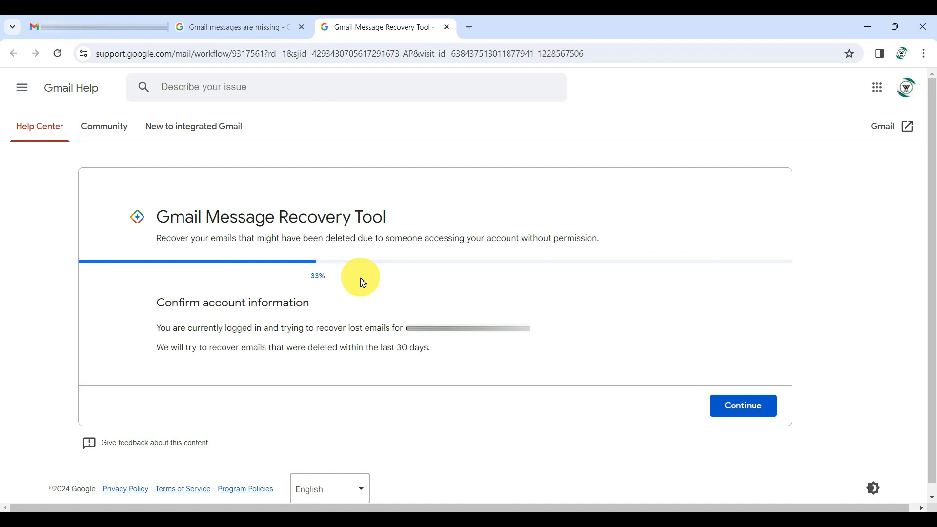
{"action": "mouse_move", "coordinate": [276, 217]}
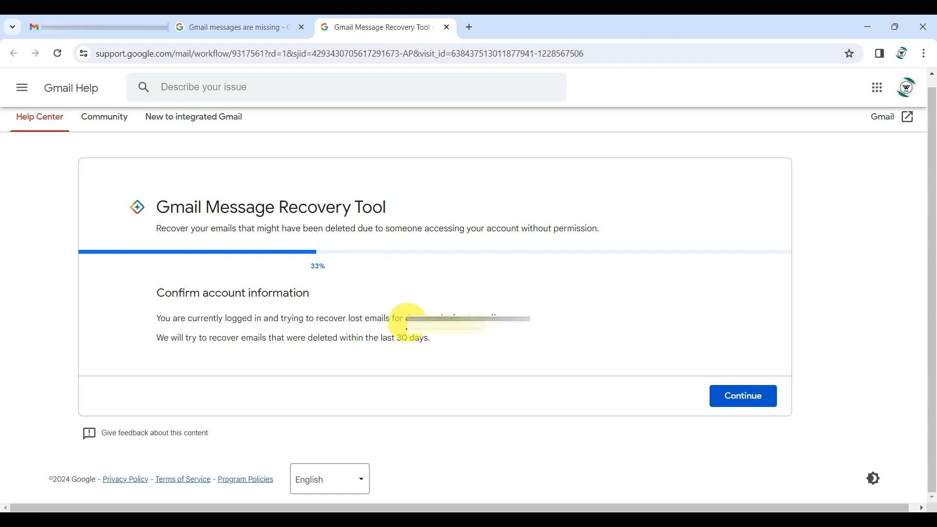
{"action": "mouse_move", "coordinate": [466, 292]}
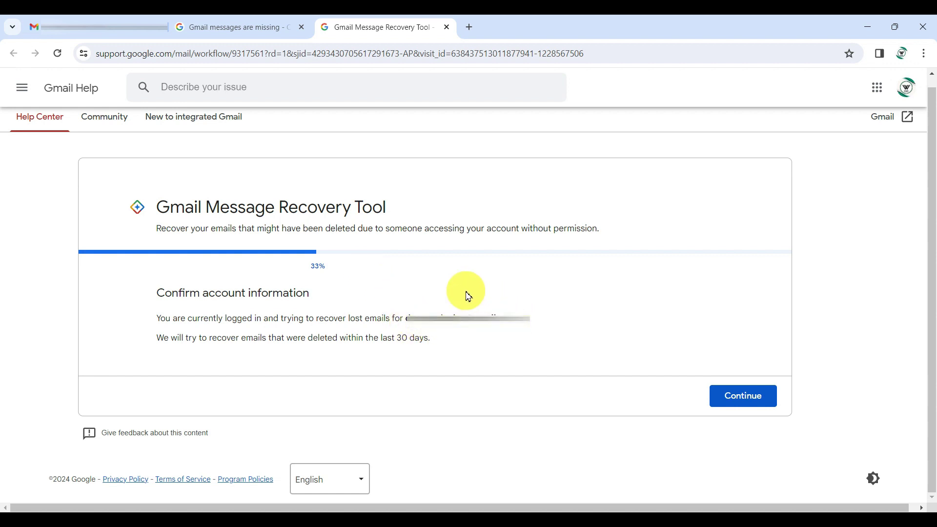
{"action": "left_click", "coordinate": [743, 396]}
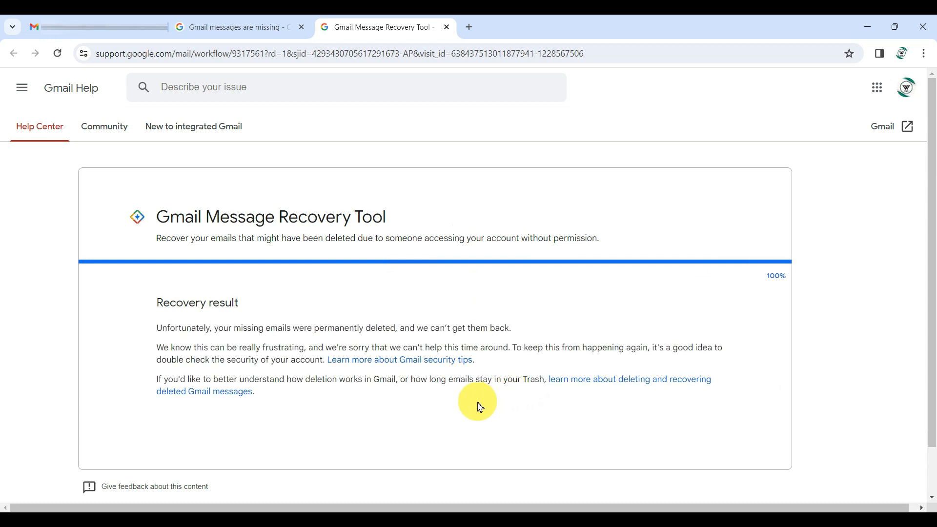
{"action": "scroll", "scroll_direction": "down", "scroll_amount": 3}
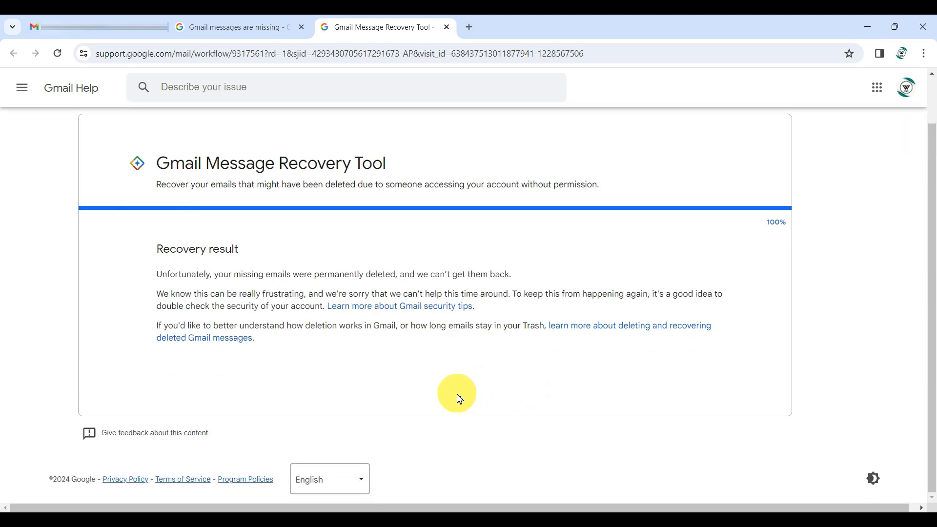
{"action": "mouse_move", "coordinate": [327, 343]}
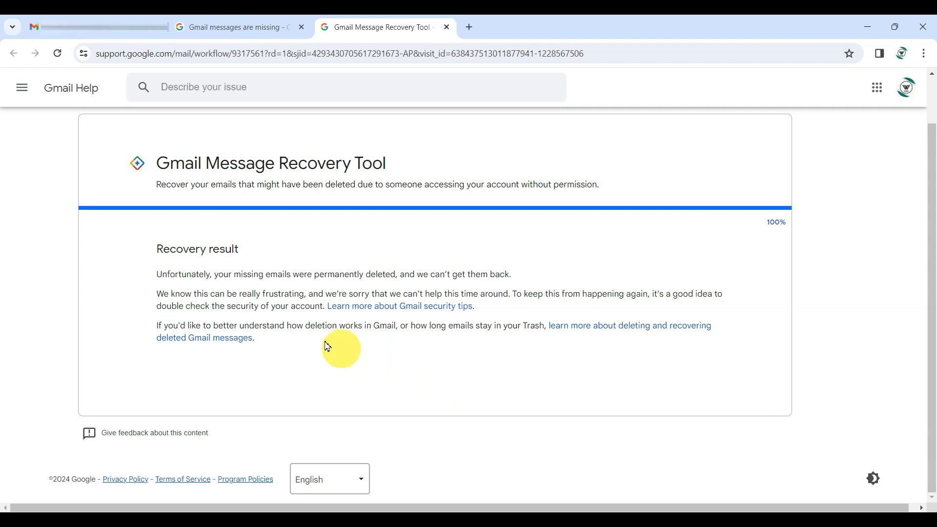
{"action": "mouse_move", "coordinate": [495, 363]}
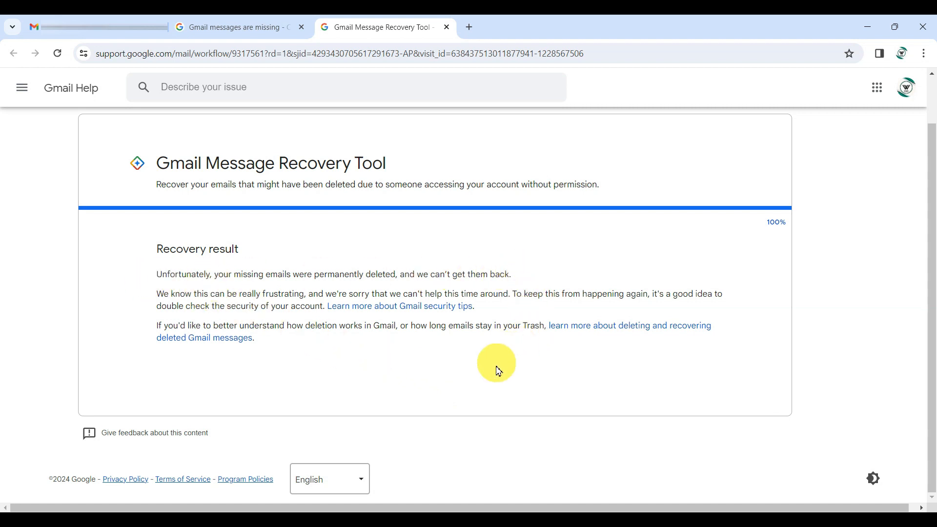
{"action": "mouse_move", "coordinate": [498, 377]}
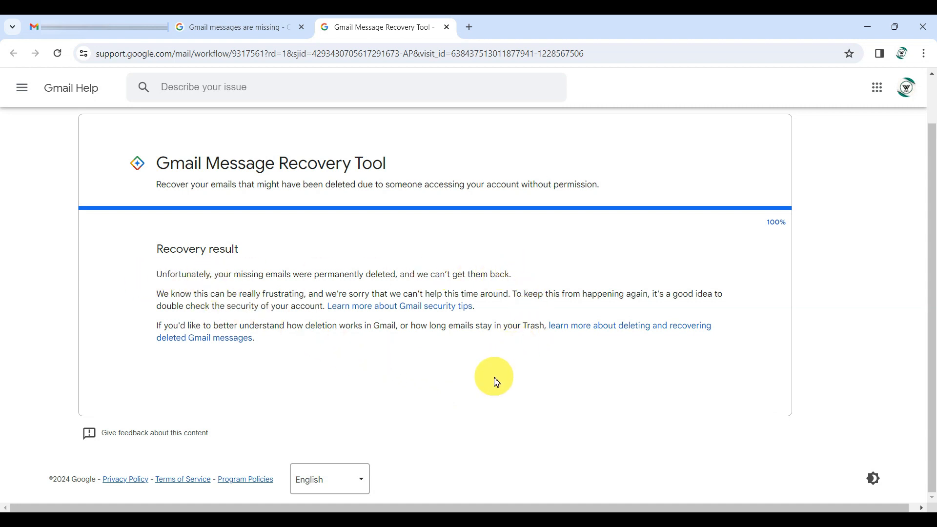
{"action": "mouse_move", "coordinate": [527, 388]}
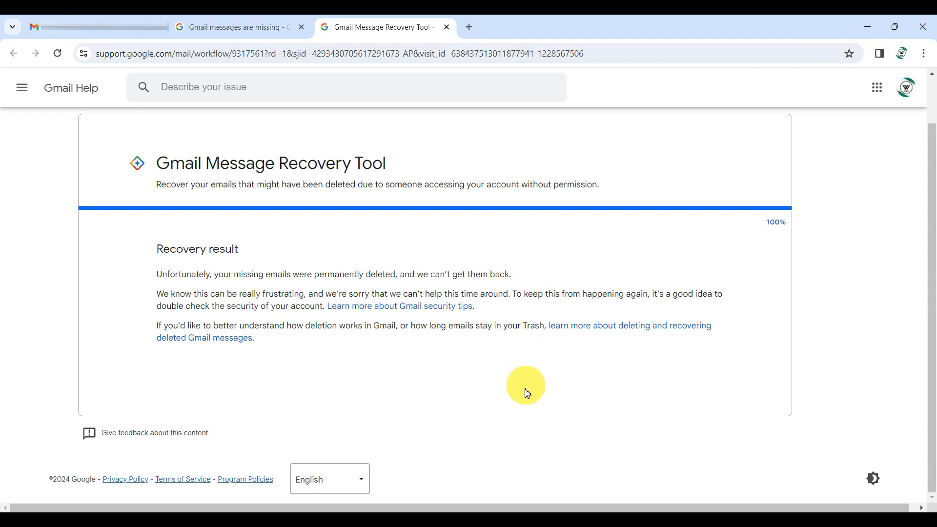
{"action": "mouse_move", "coordinate": [465, 388]}
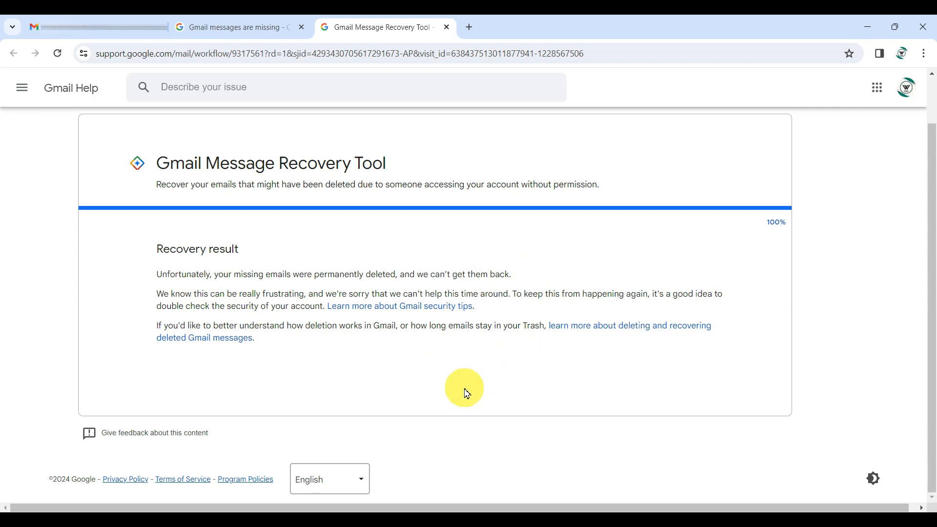